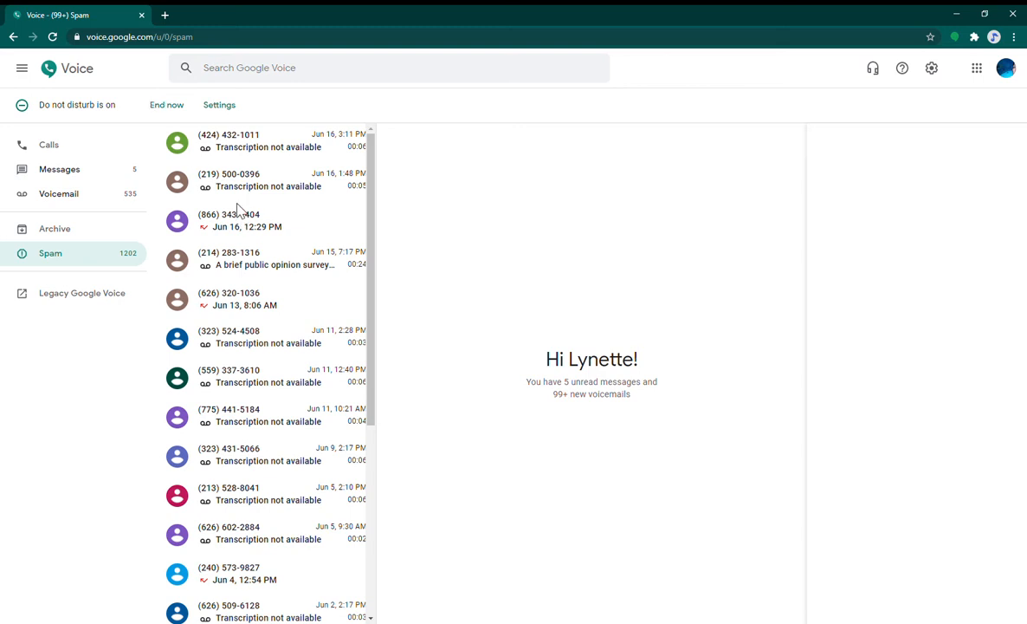
{"action": "mouse_move", "coordinate": [638, 241]}
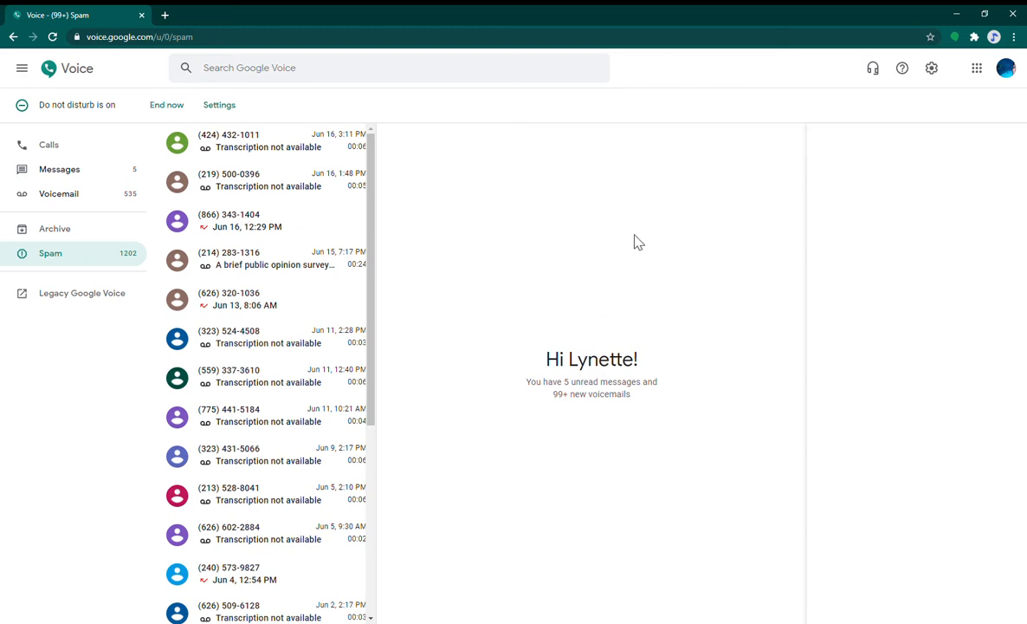
{"action": "mouse_move", "coordinate": [344, 186]}
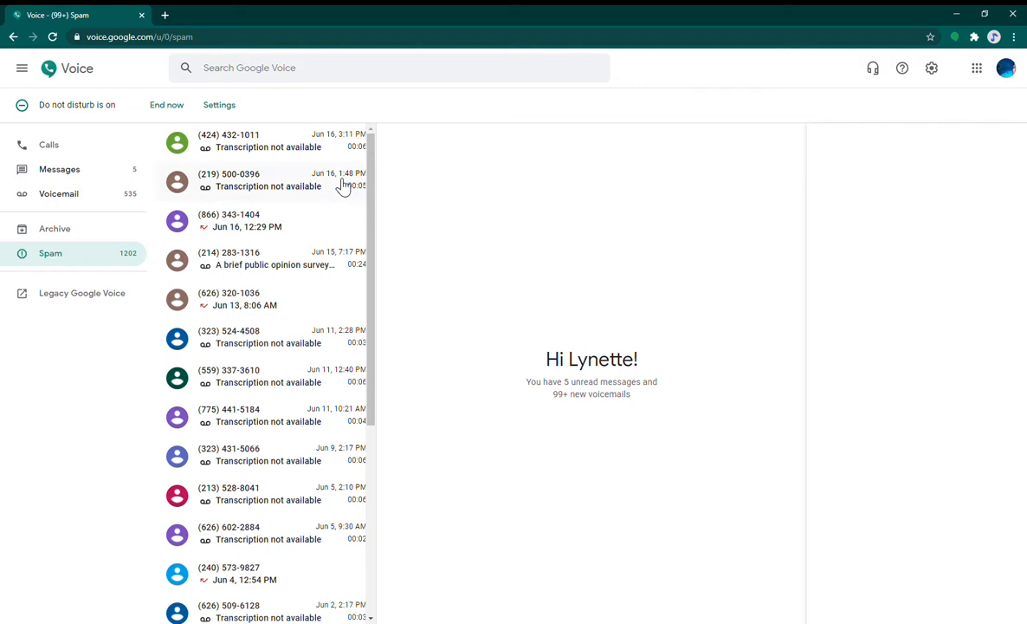
{"action": "mouse_move", "coordinate": [488, 164]}
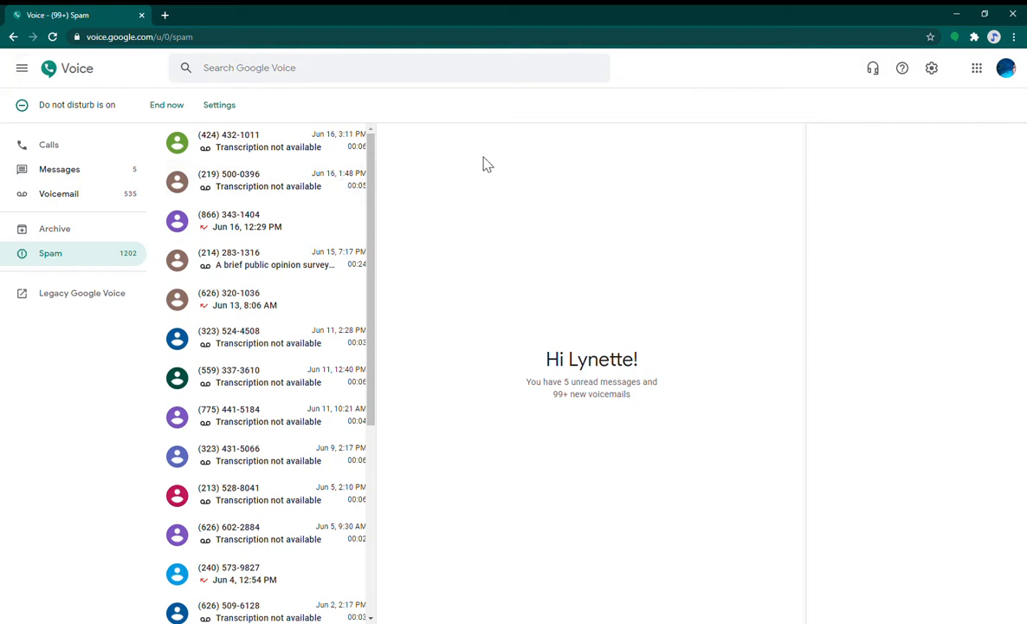
{"action": "mouse_move", "coordinate": [292, 215]}
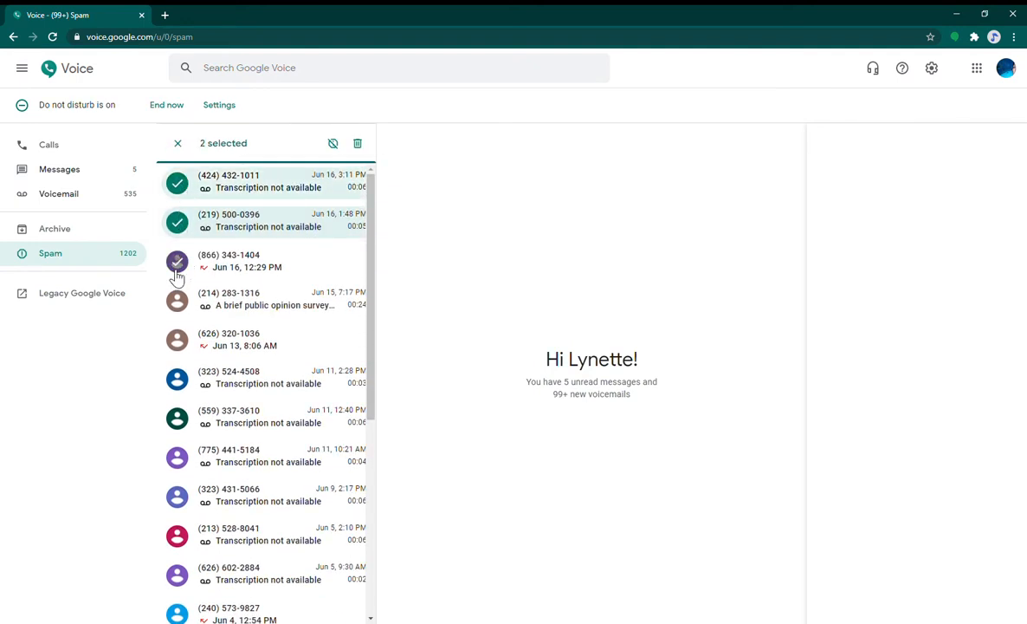
Step: Select the seven newest spam calls and permanently delete them, leaving 1195 spam entries
{"action": "left_click", "coordinate": [176, 378]}
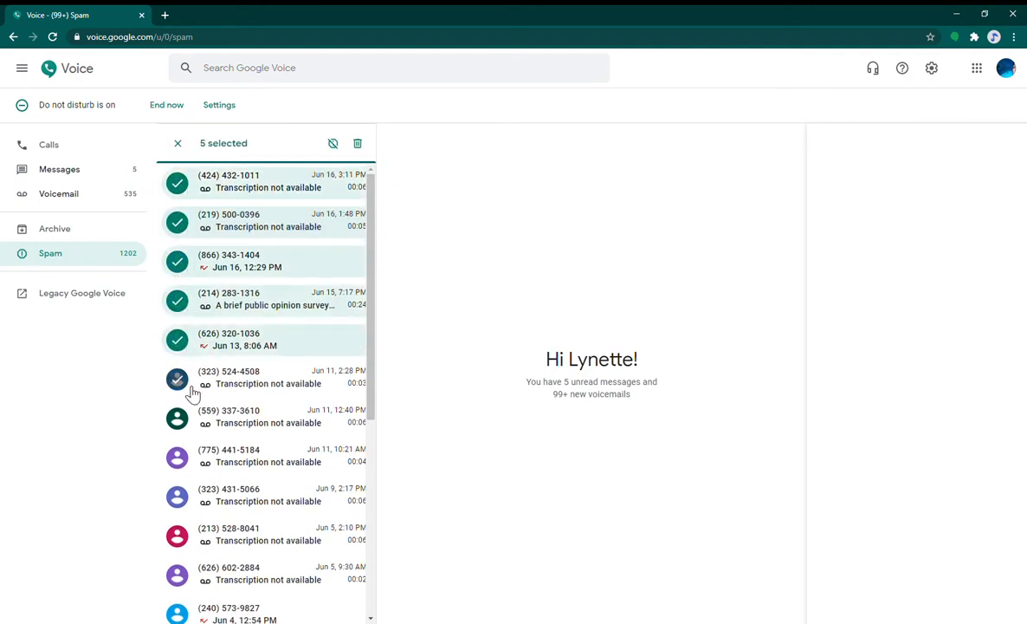
{"action": "left_click", "coordinate": [357, 142]}
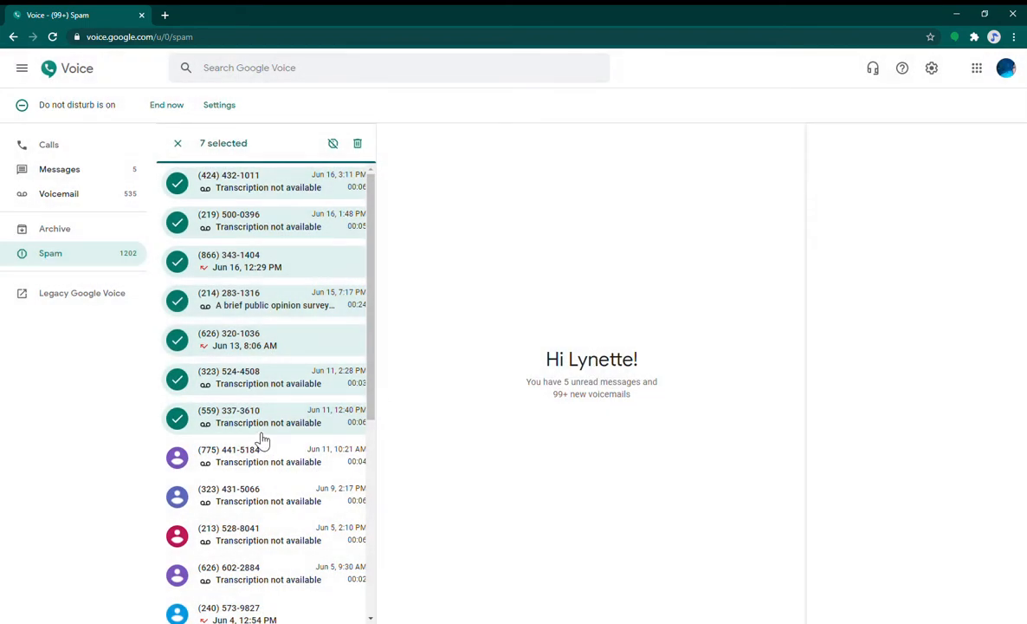
{"action": "left_click", "coordinate": [357, 142]}
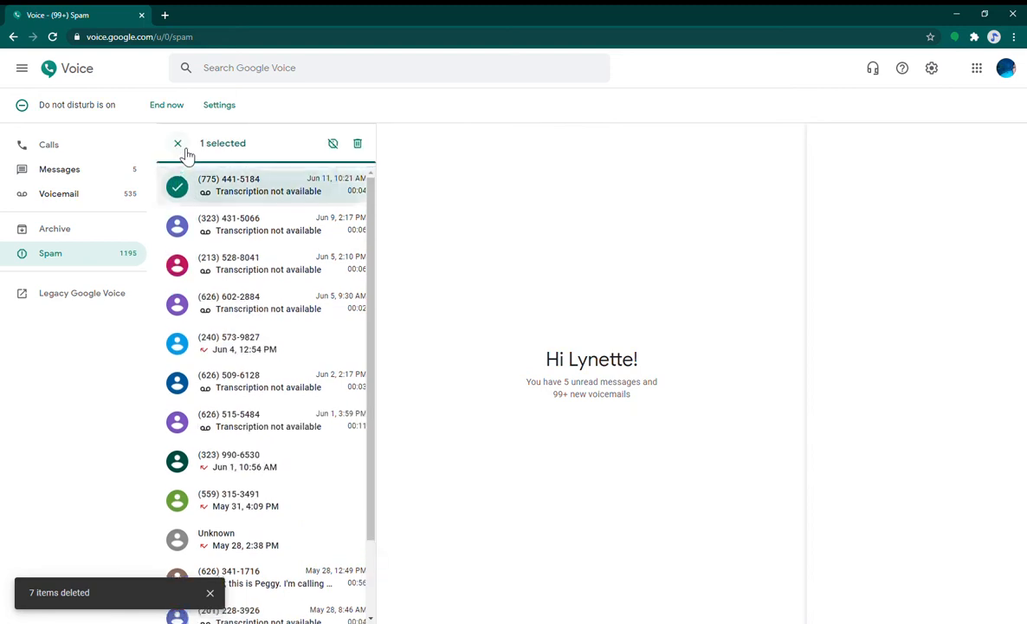
Step: Range-select the 95 spam calls from June 11 down to the March 4 call
{"action": "scroll", "scroll_direction": "down", "scroll_amount": 3}
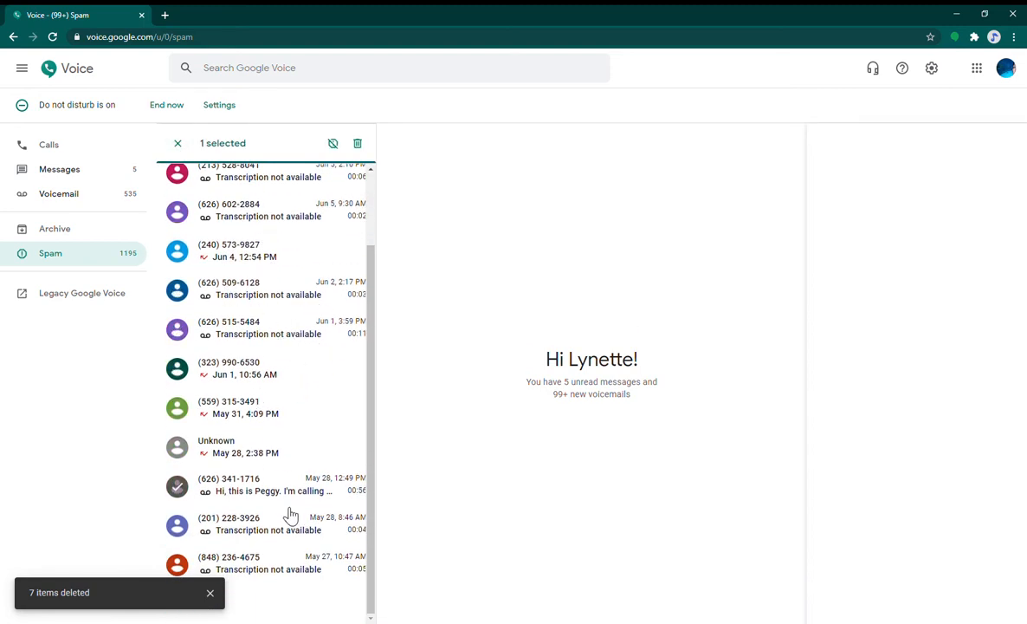
{"action": "scroll", "scroll_direction": "down", "scroll_amount": 3}
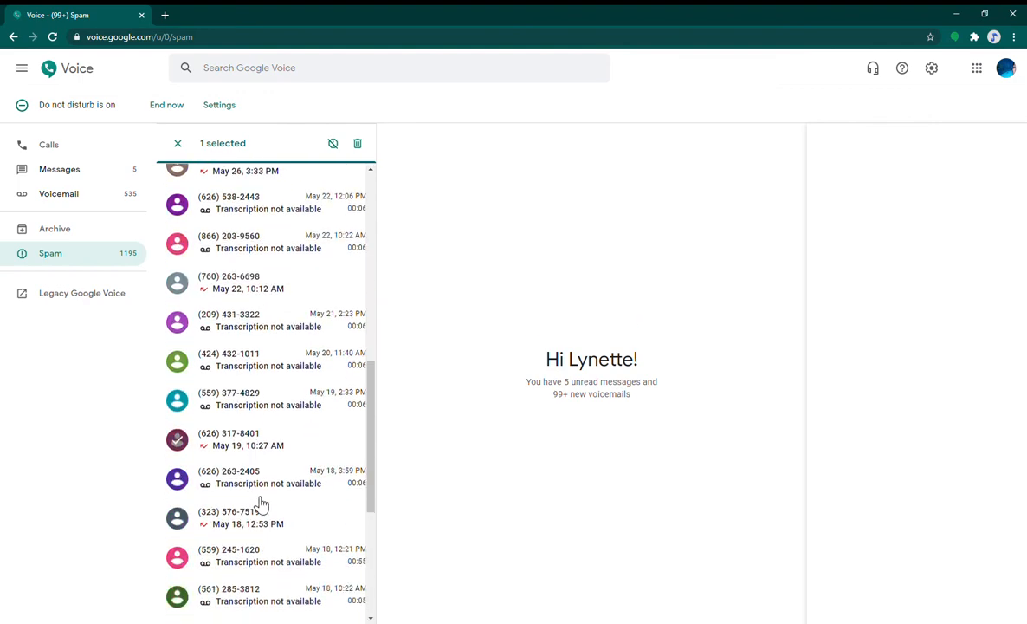
{"action": "scroll", "scroll_direction": "down", "scroll_amount": 3}
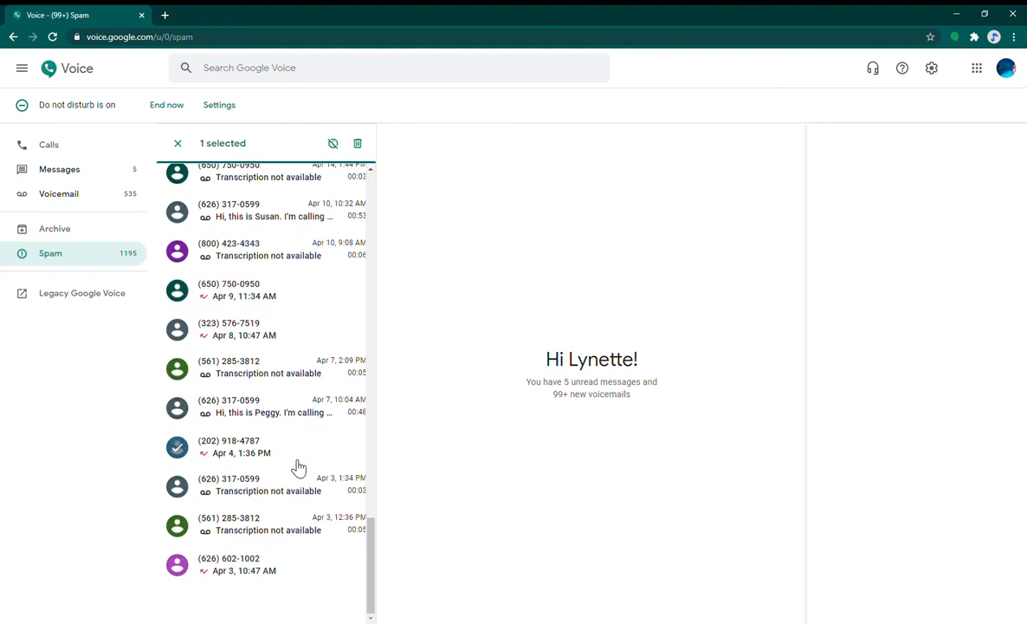
{"action": "scroll", "scroll_direction": "down", "scroll_amount": 3}
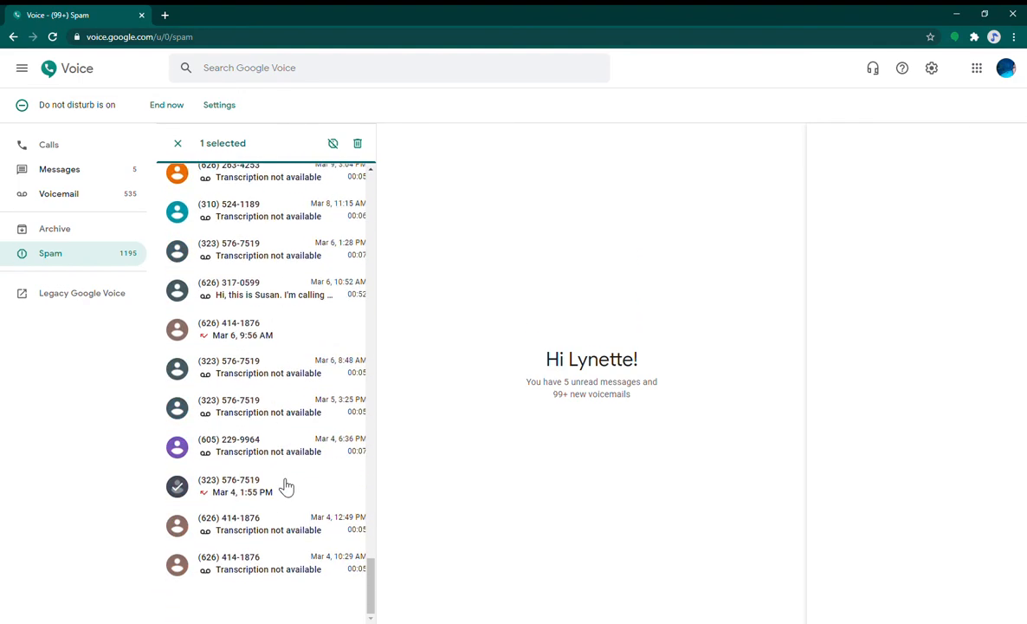
{"action": "scroll", "scroll_direction": "down", "scroll_amount": 3}
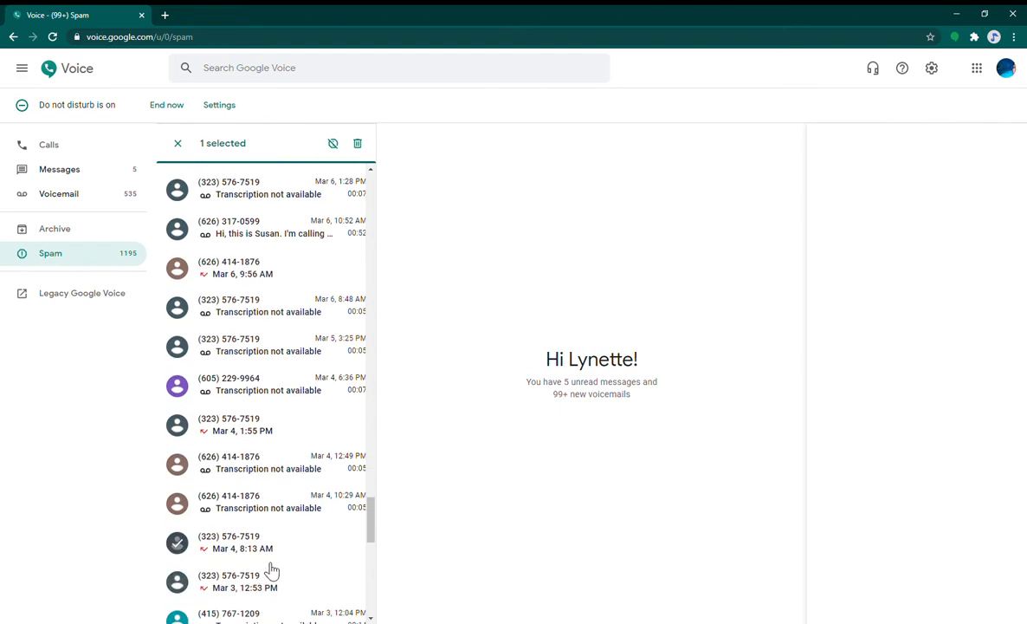
{"action": "left_click", "coordinate": [177, 581]}
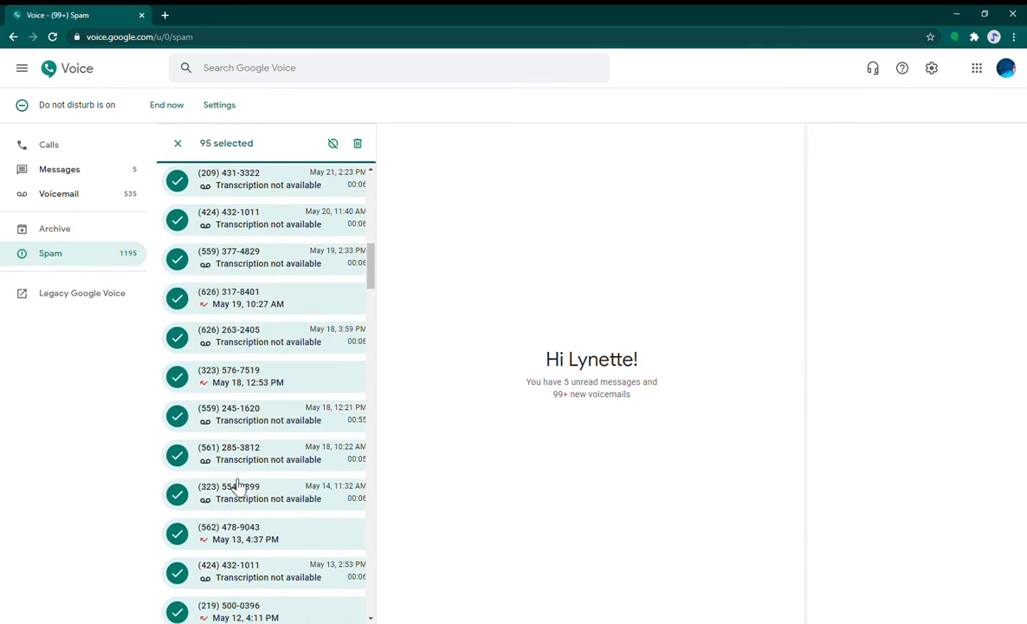
Step: Trash the 95 selected spam calls and confirm Delete, dropping the count to 1100
{"action": "scroll", "scroll_direction": "down", "scroll_amount": 3}
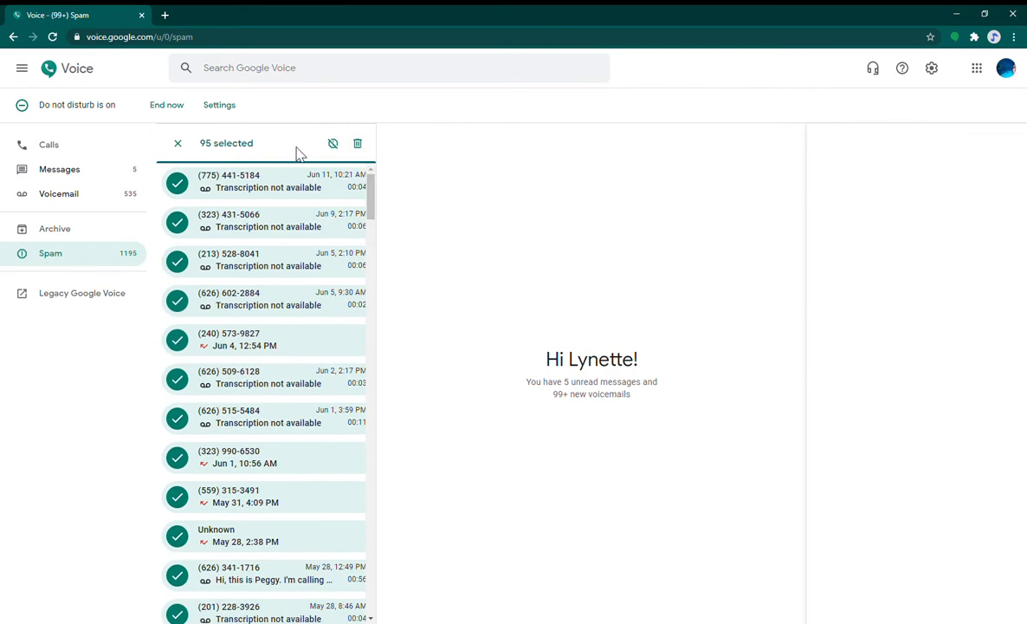
{"action": "mouse_move", "coordinate": [358, 144]}
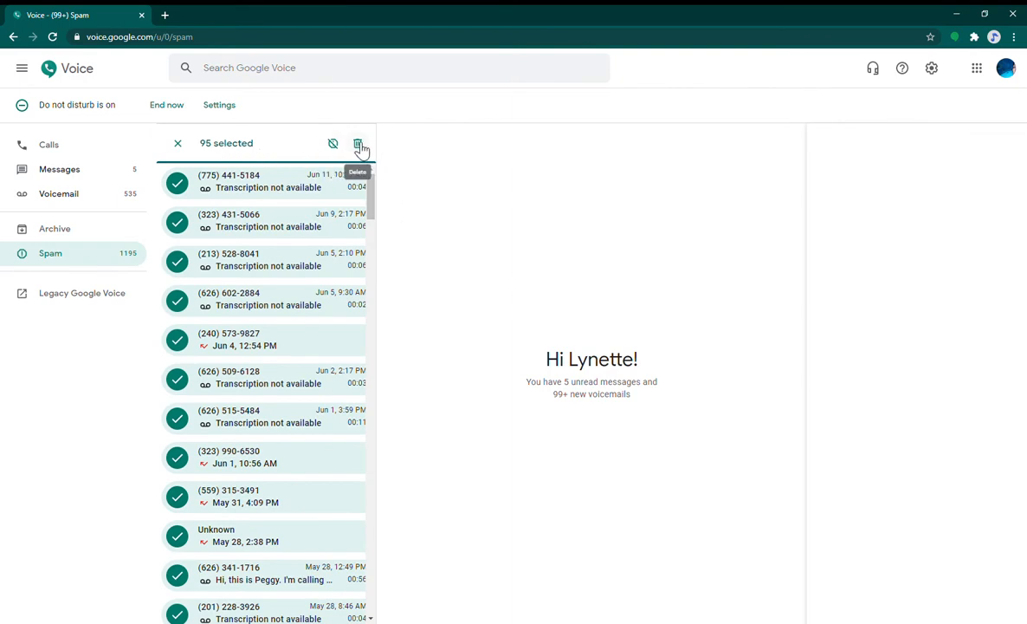
{"action": "left_click", "coordinate": [357, 143]}
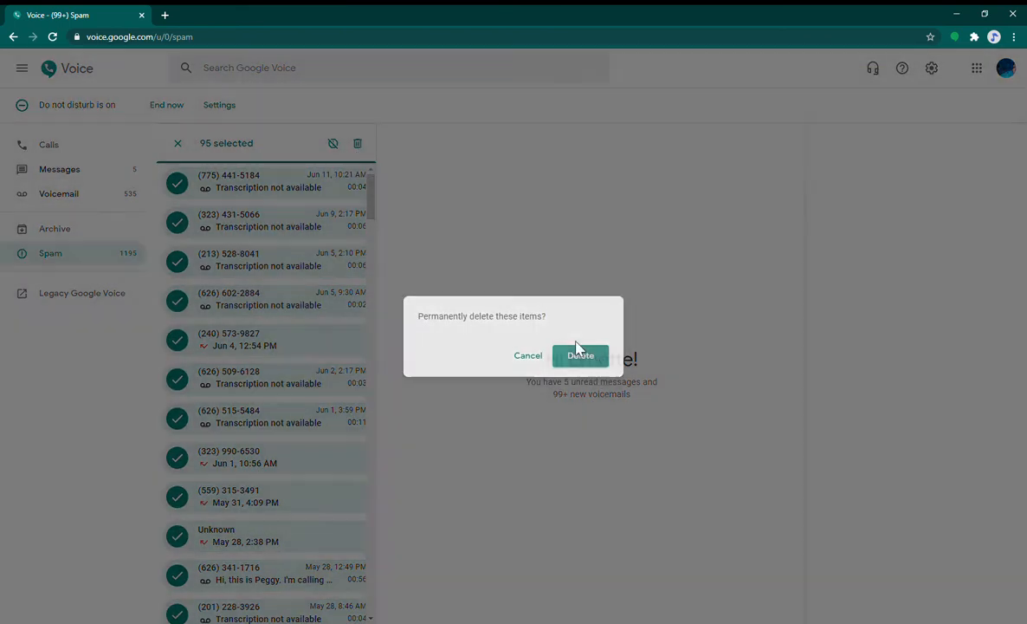
{"action": "left_click", "coordinate": [579, 355]}
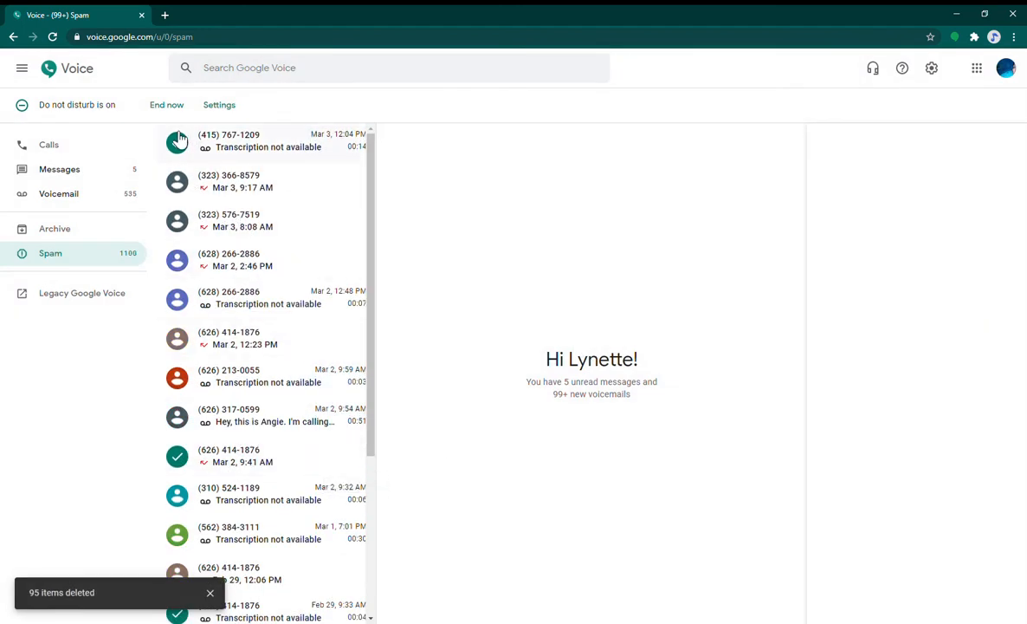
Step: Select the 18 spam calls from March 3 to February 26 and permanently delete them
{"action": "left_click", "coordinate": [177, 142]}
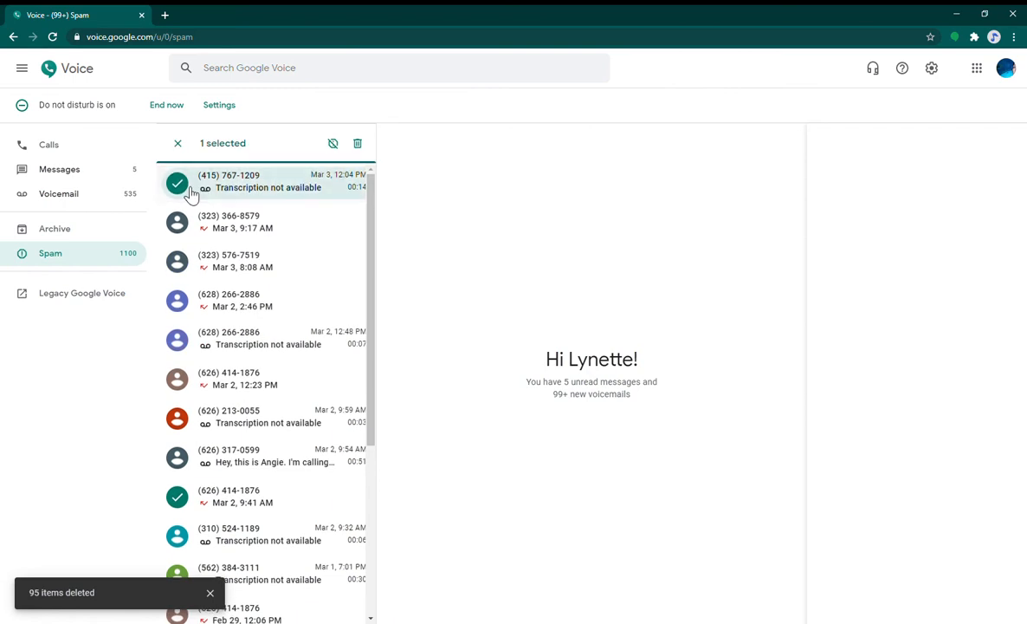
{"action": "scroll", "scroll_direction": "down", "scroll_amount": 3}
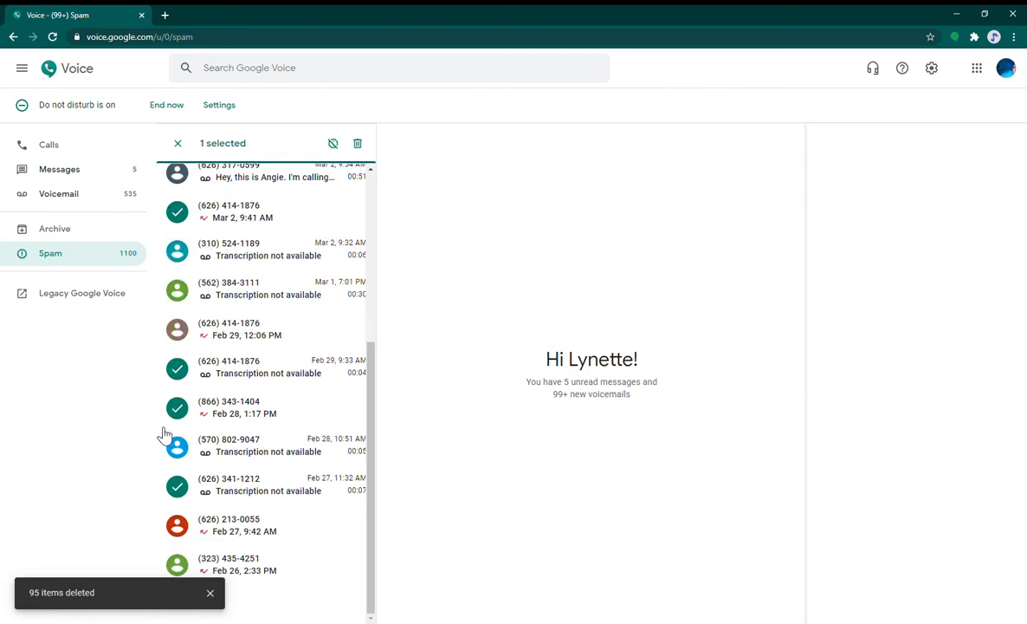
{"action": "left_click", "coordinate": [176, 447]}
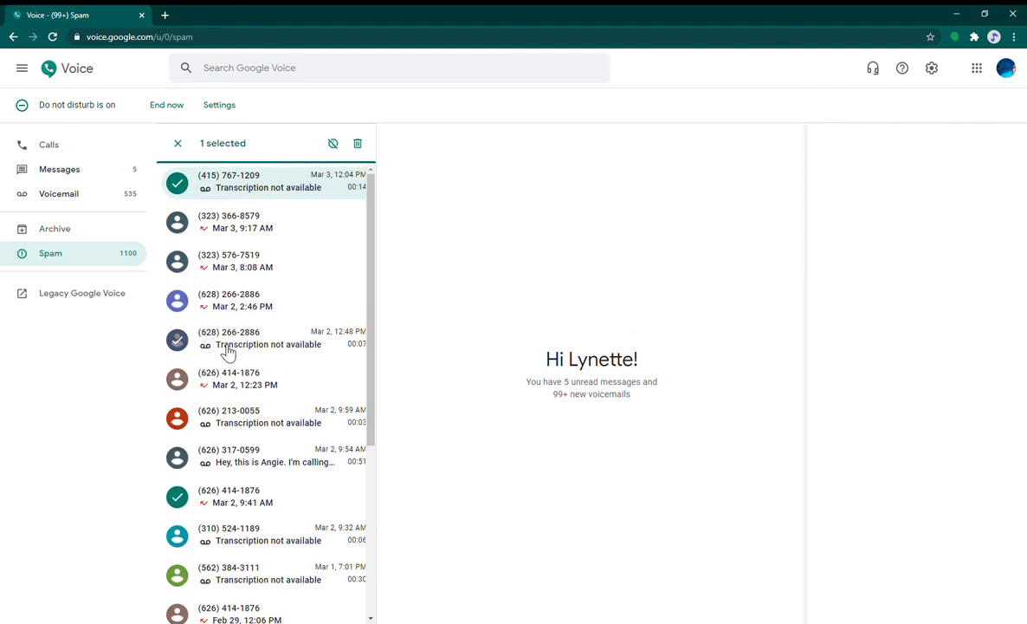
{"action": "scroll", "scroll_direction": "down", "scroll_amount": 3}
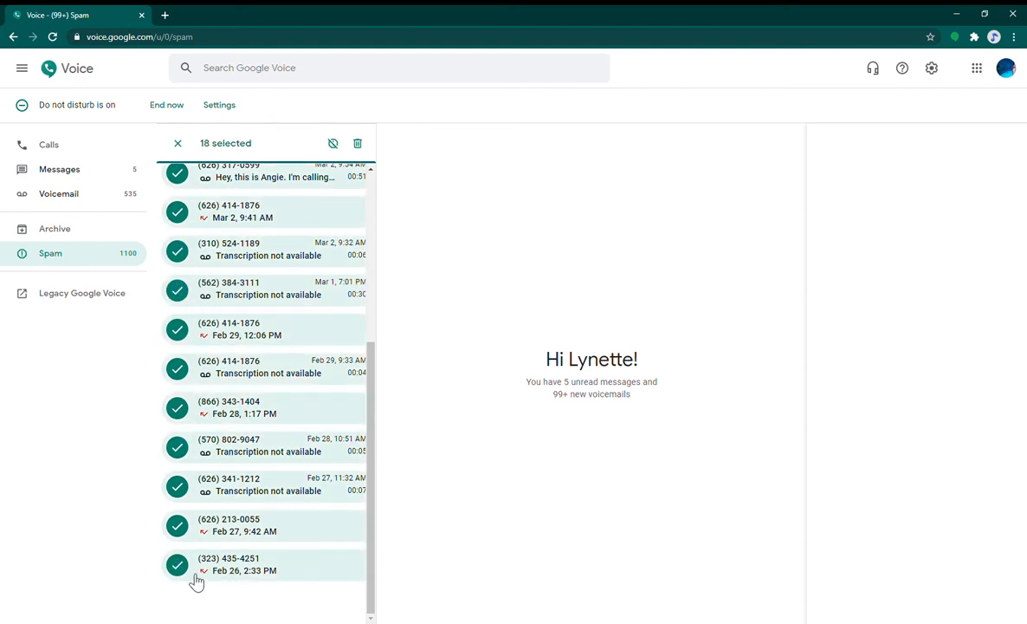
{"action": "mouse_move", "coordinate": [358, 143]}
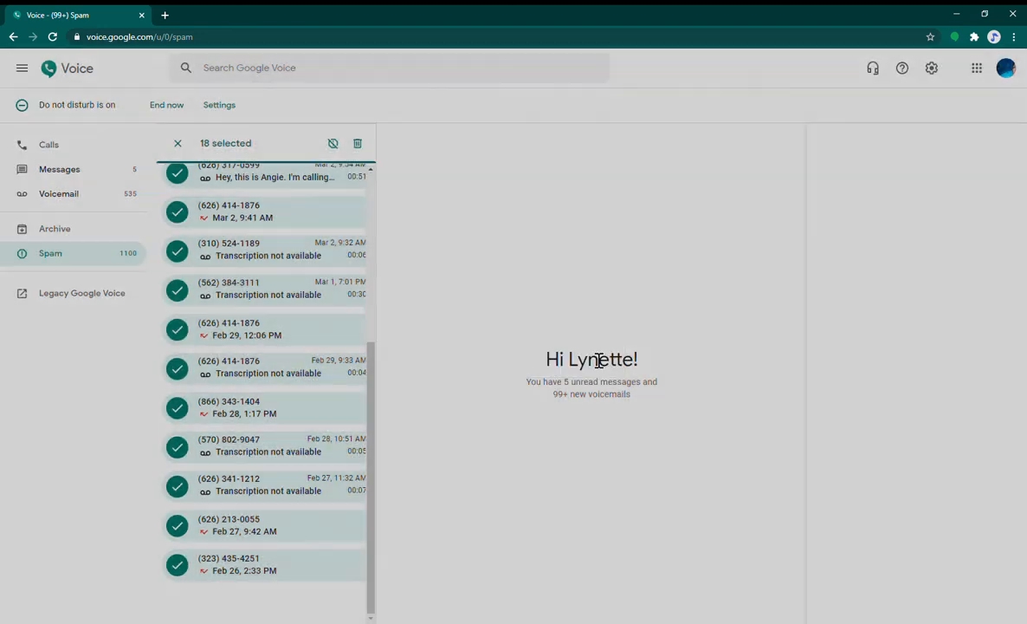
{"action": "left_click", "coordinate": [356, 143]}
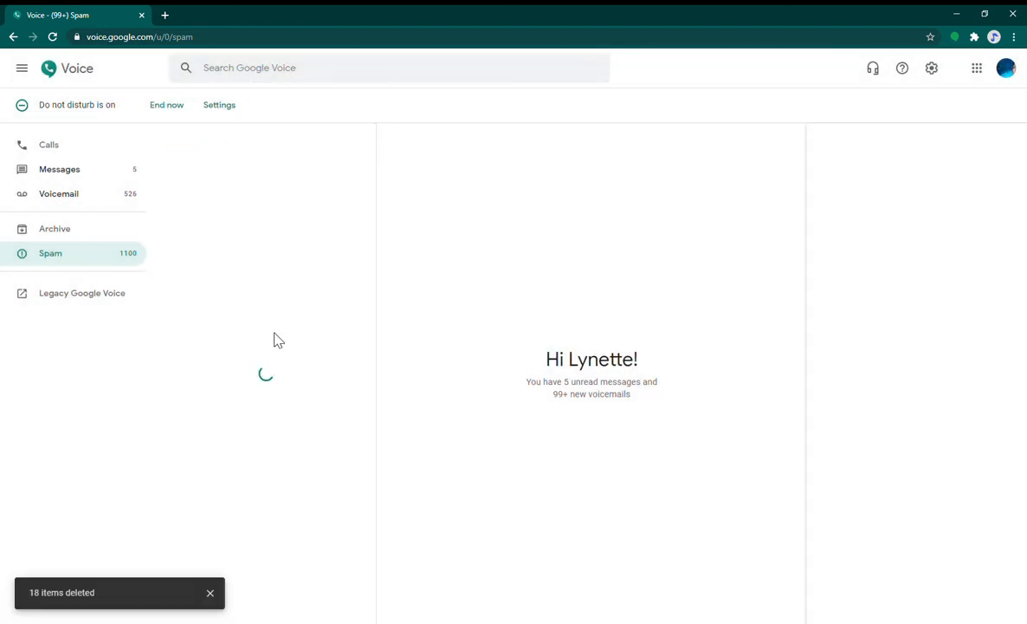